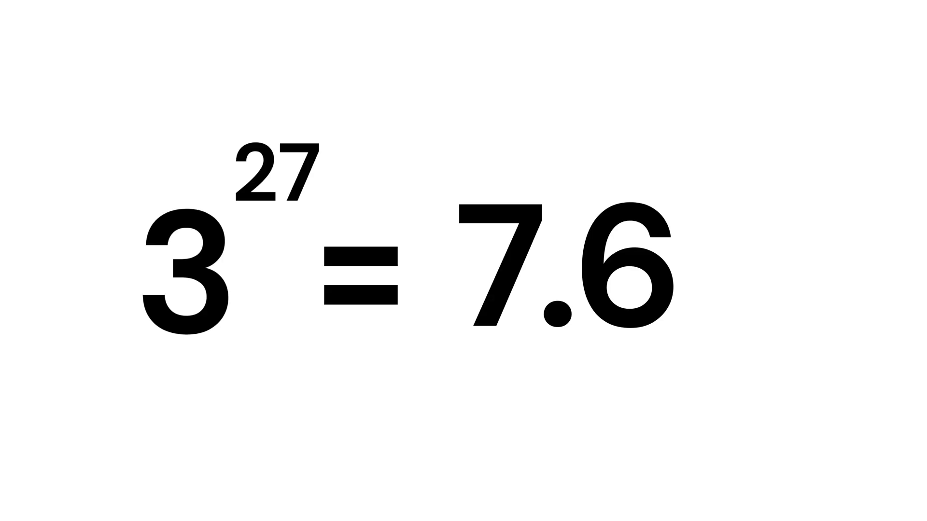
text(T)
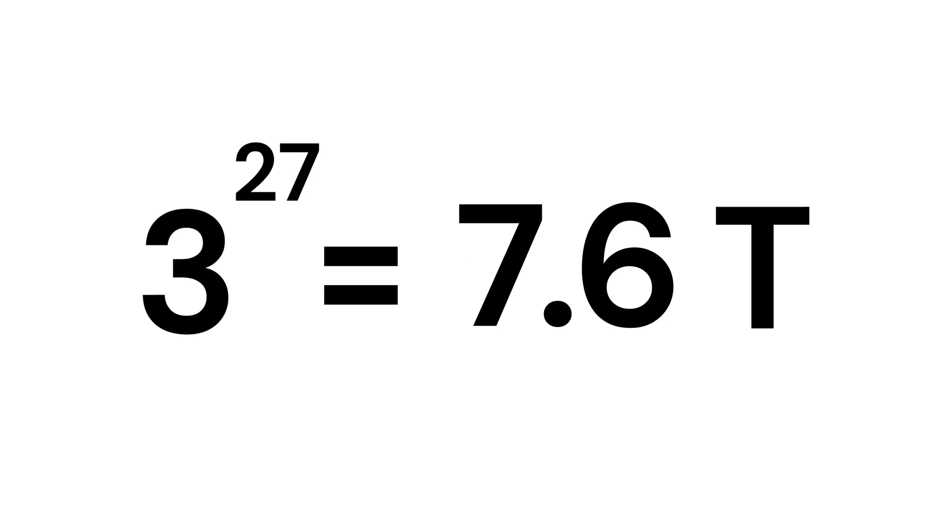